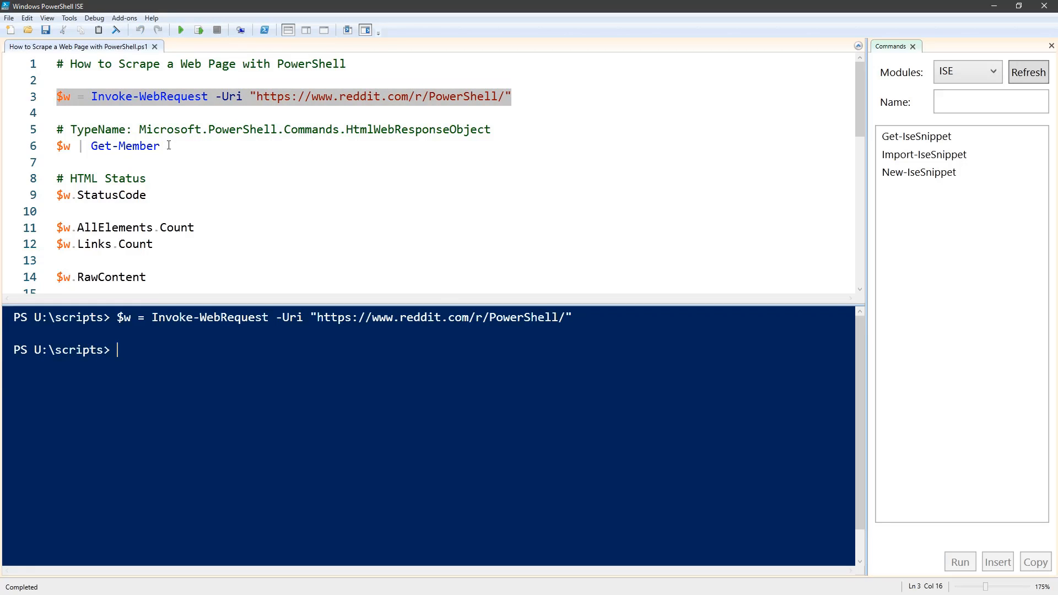
Step: List the Reddit response's members with Get-Member, then run $w.StatusCode to get 200
click(198, 30)
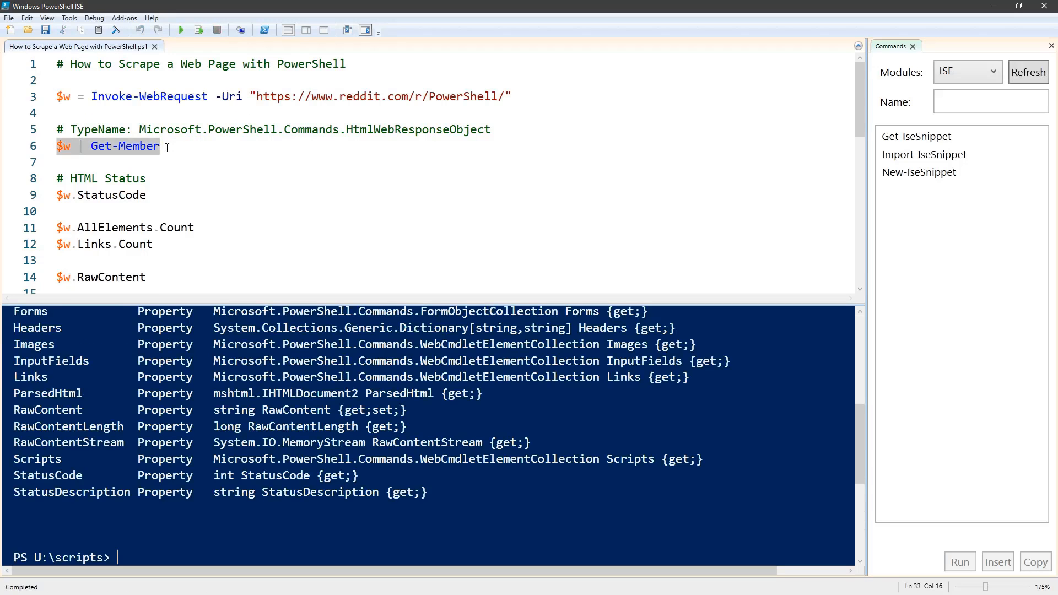
click(179, 29)
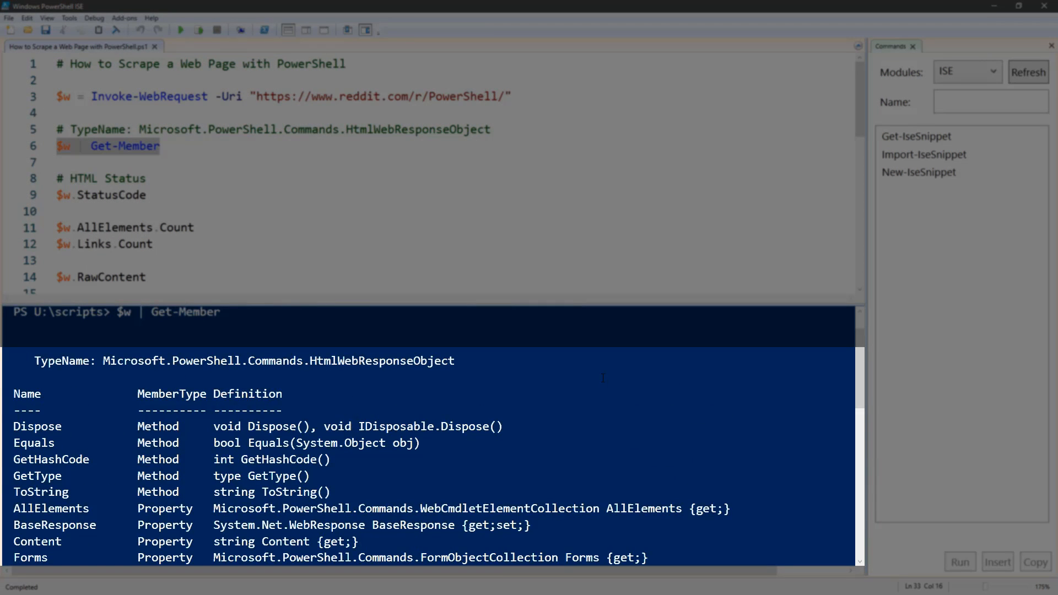
click(145, 195)
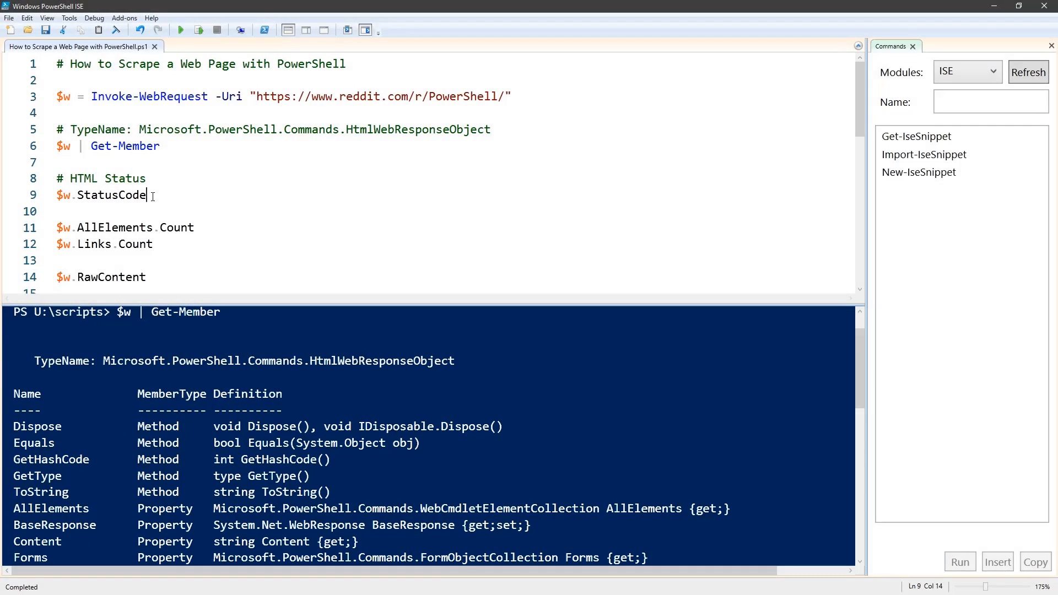
double_click(101, 195)
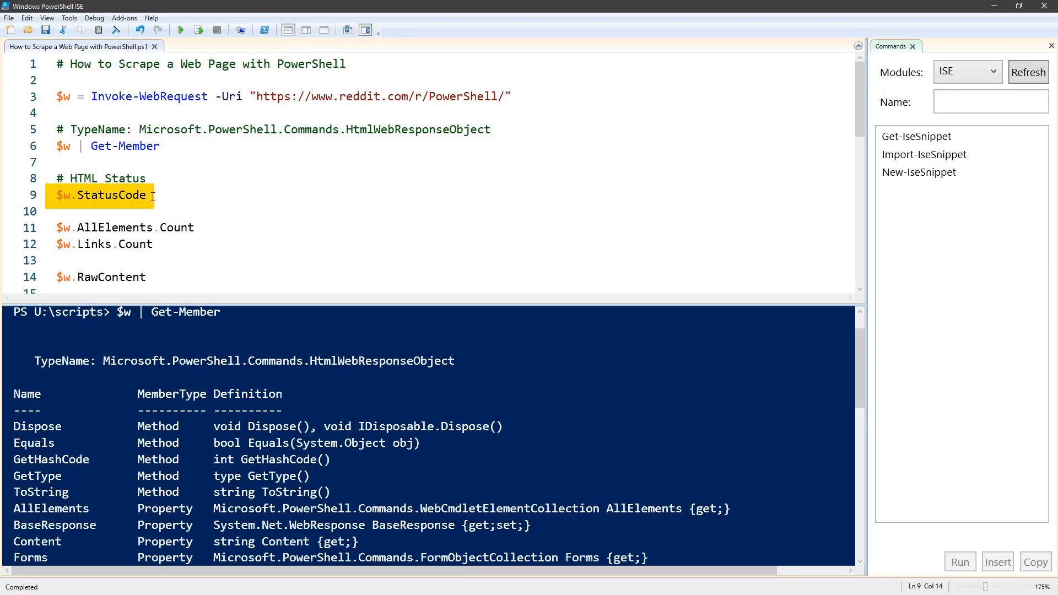
click(180, 30)
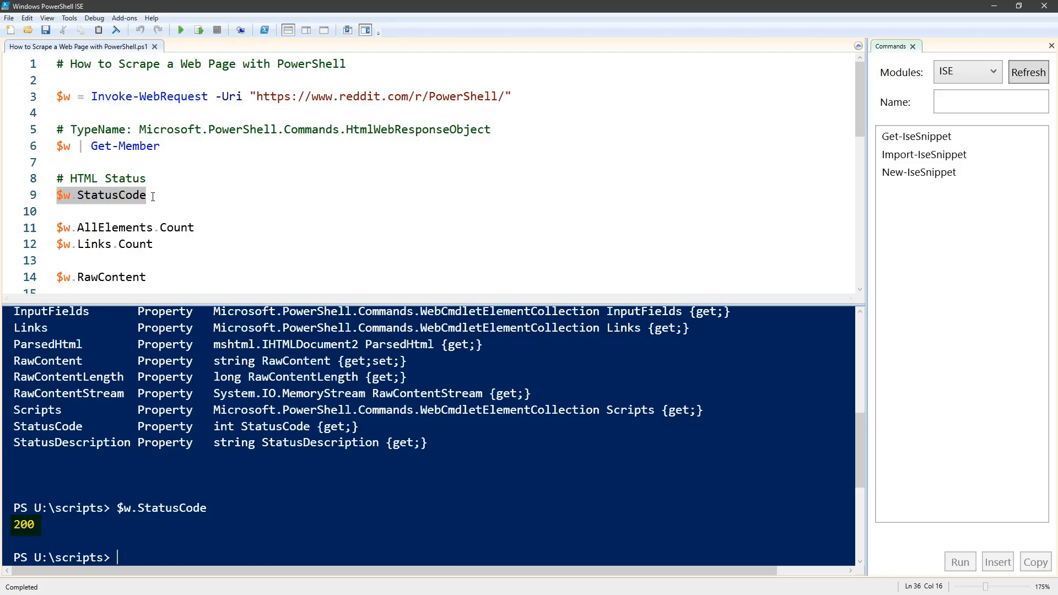
mouse_move(210, 162)
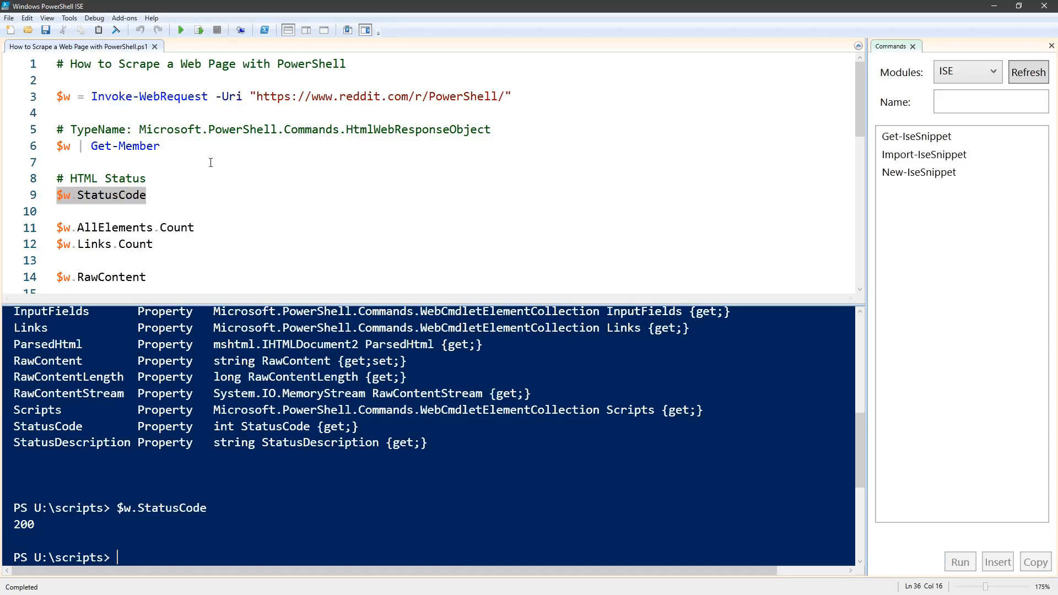
Step: Count the Reddit page's elements (1942) and links (172), then output $w.ParsedHtml properties
click(195, 227)
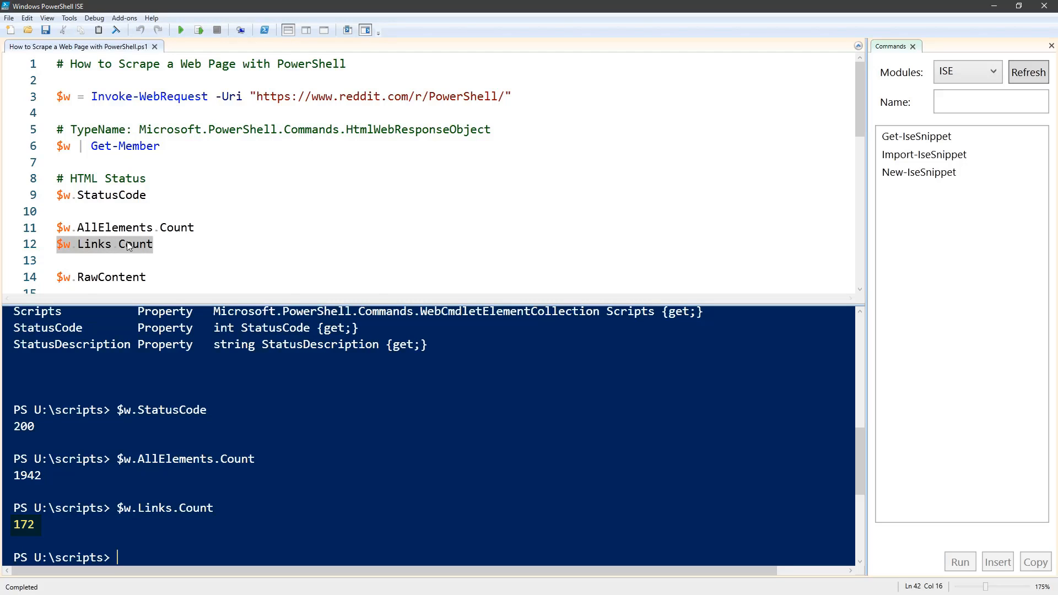
scroll(down, 3)
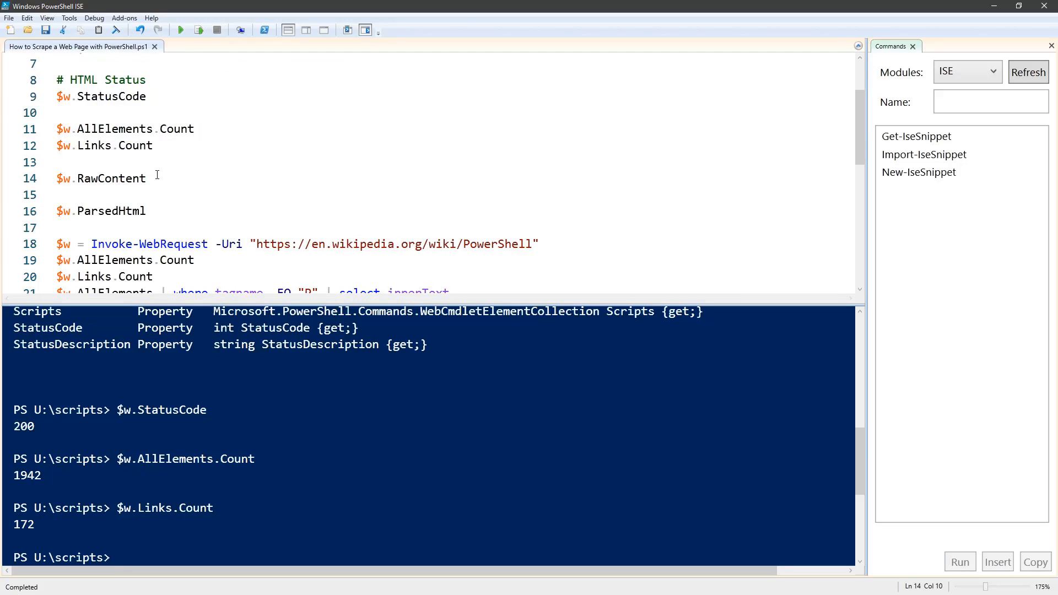
double_click(101, 178)
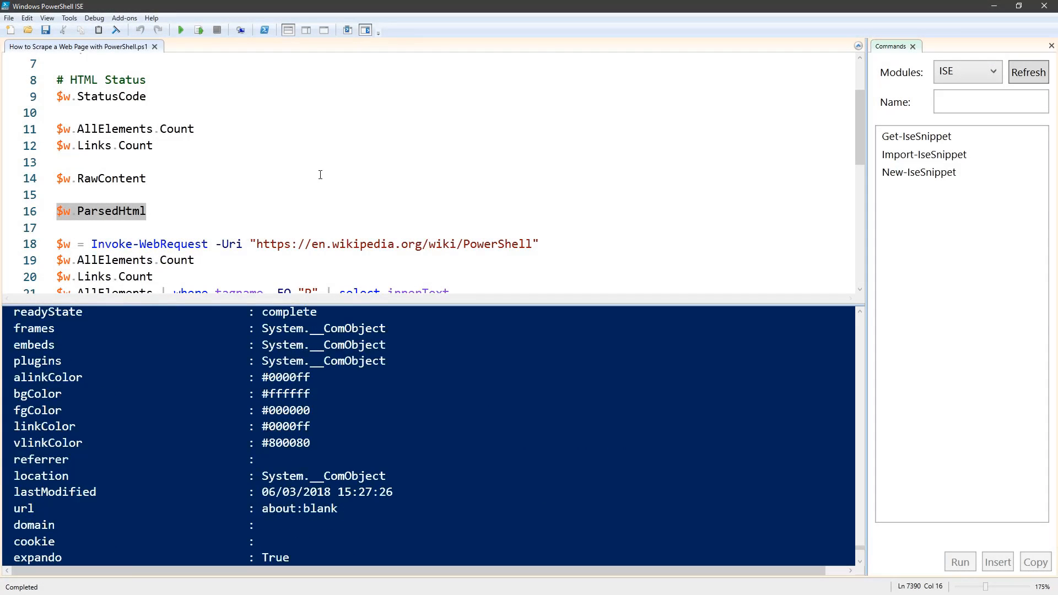
scroll(down, 3)
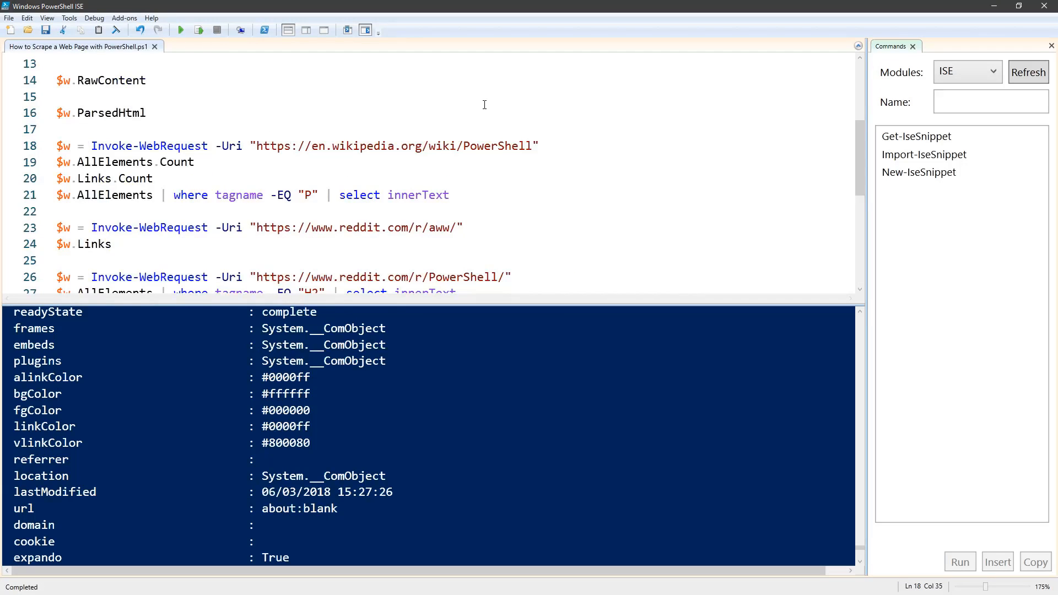
Step: Fetch Wikipedia's PowerShell page, count 4938 elements and 1581 links, and list paragraph innerText
click(198, 29)
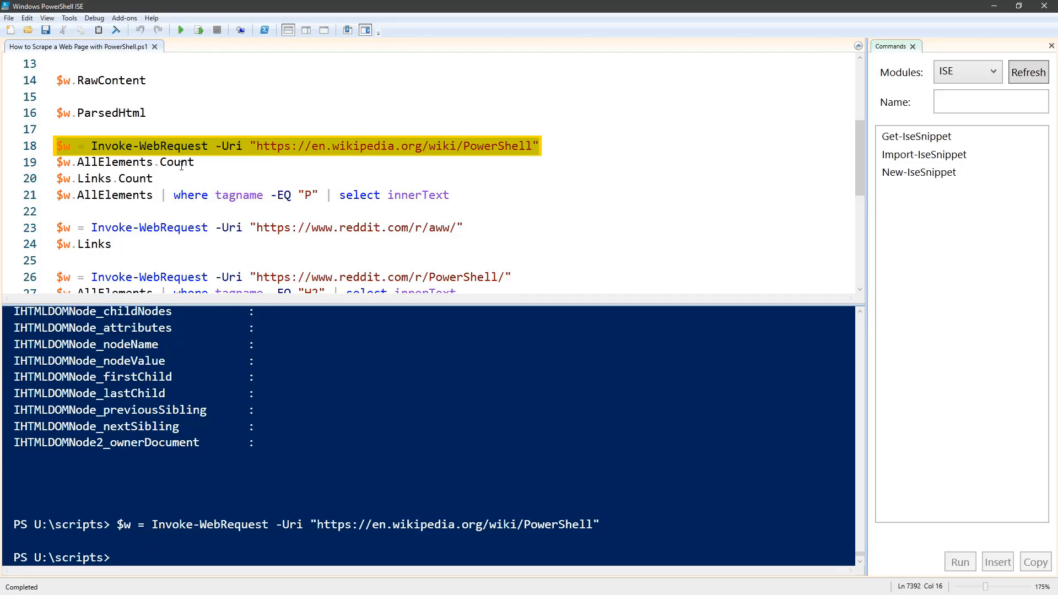
click(216, 162)
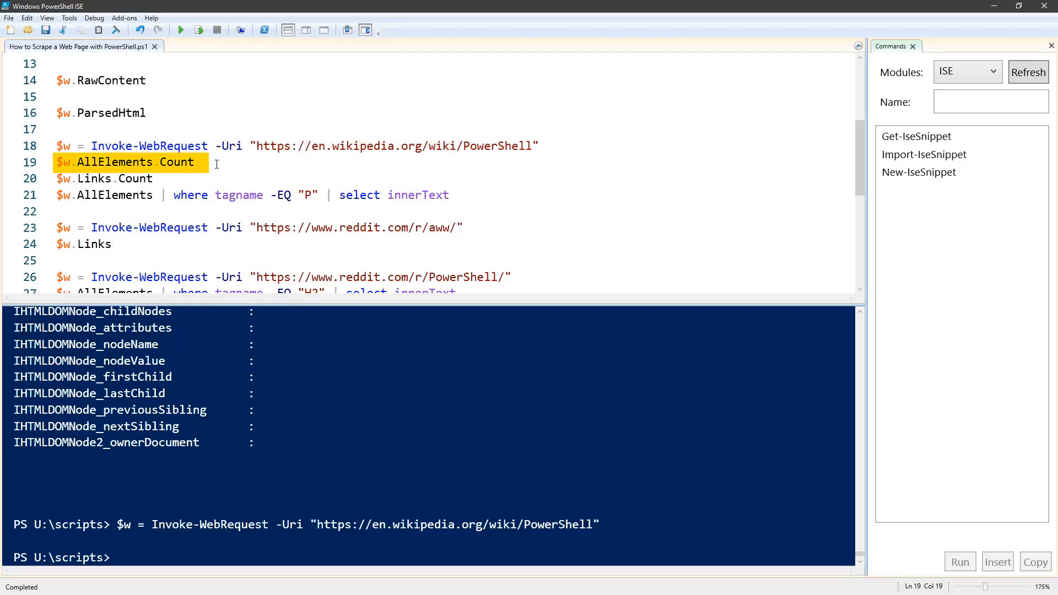
click(197, 30)
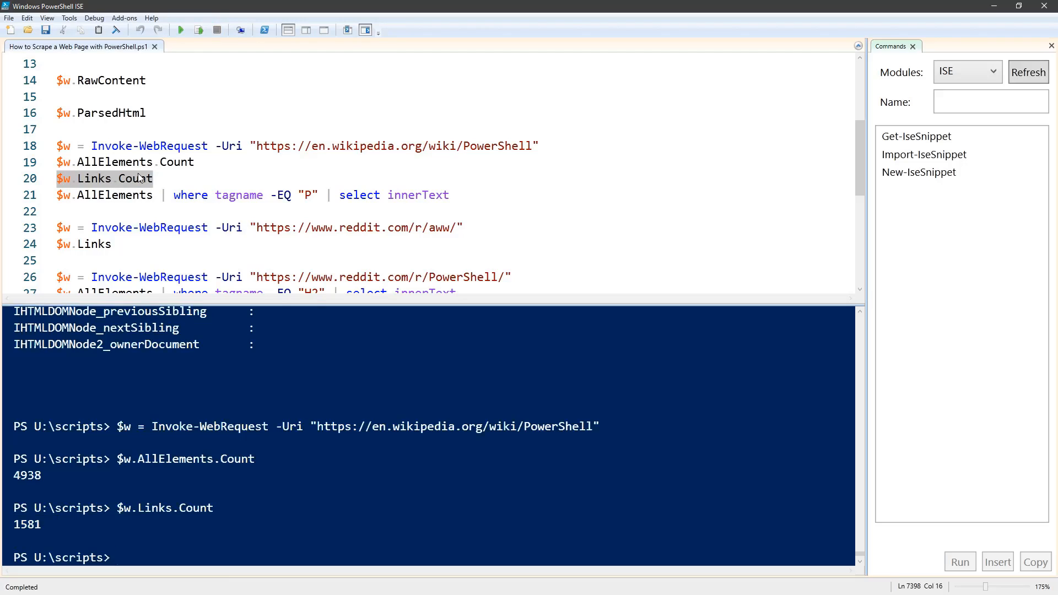
click(153, 195)
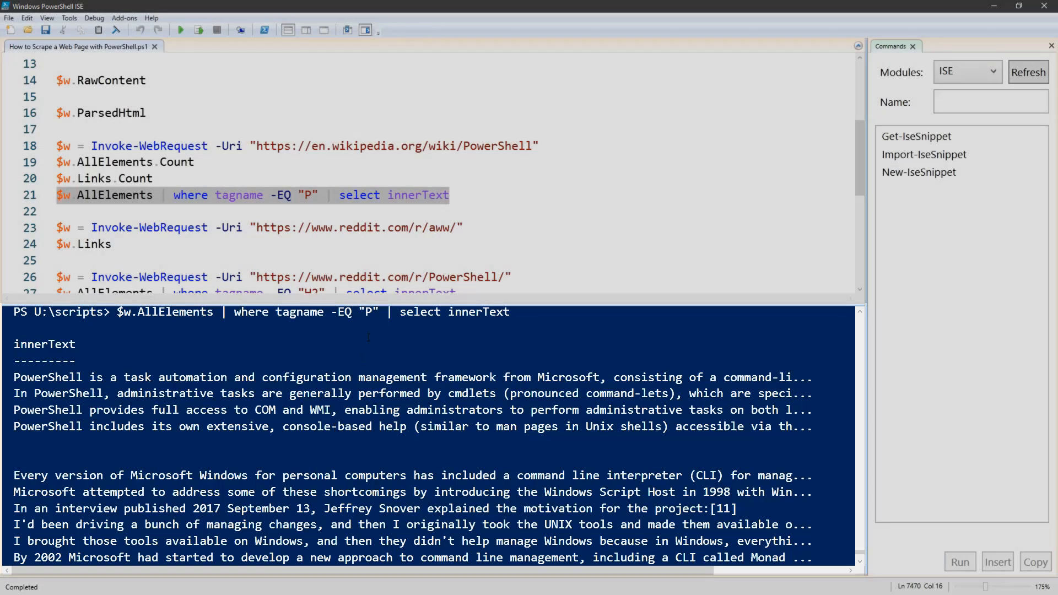
Step: Run lines 23–24 to list r/aww links, then lines 26–27 to list r/PowerShell H2 titles
click(180, 178)
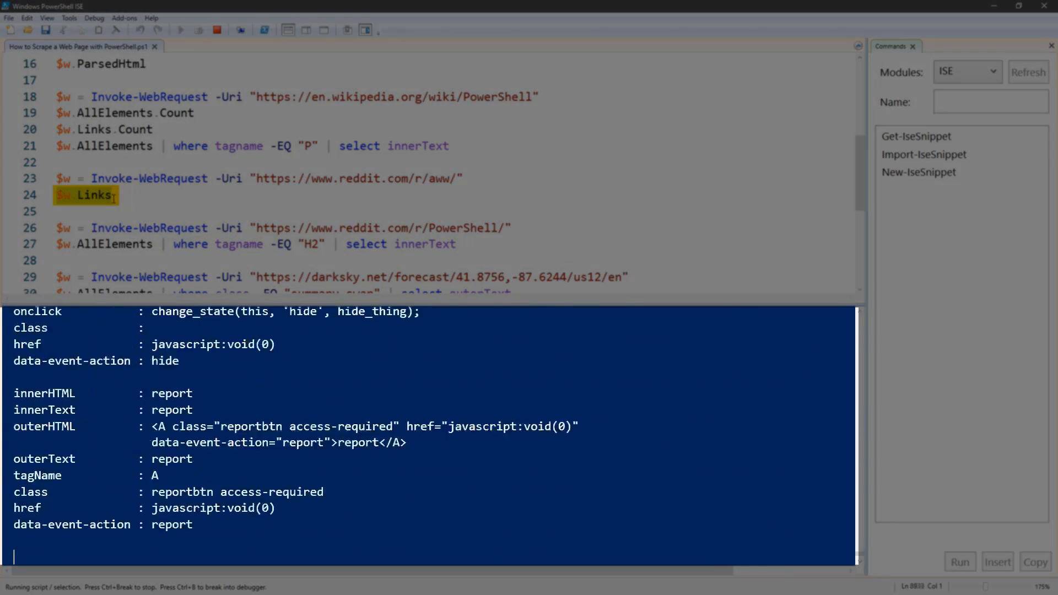
scroll(down, 3)
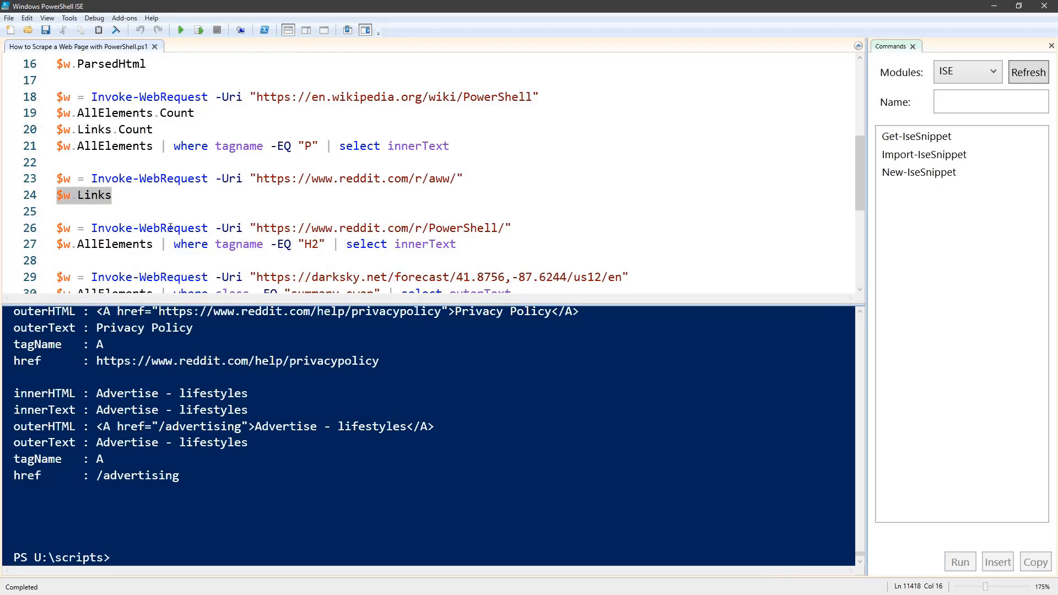
click(166, 228)
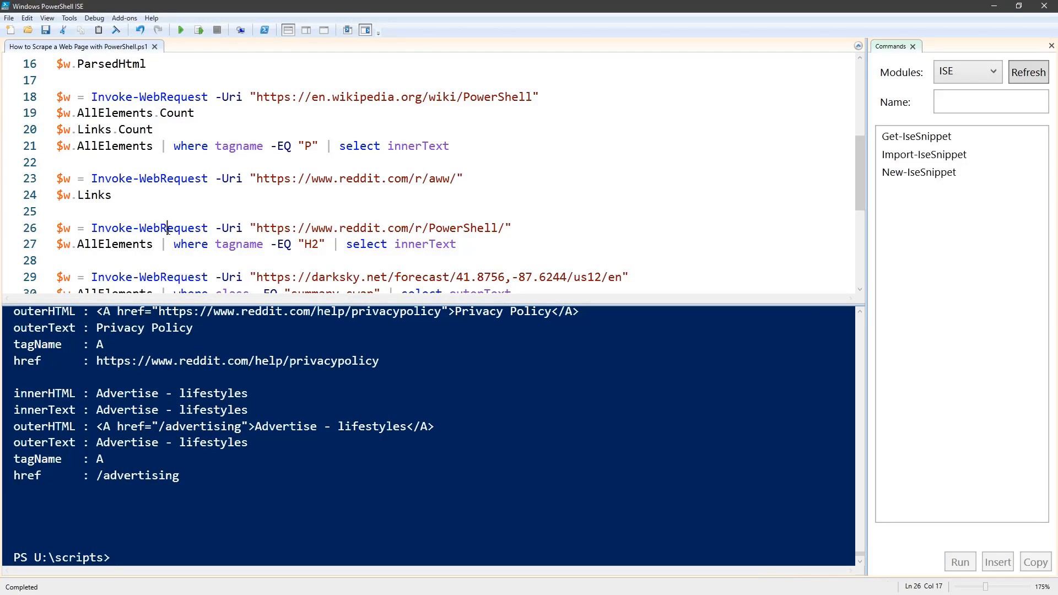
click(199, 30)
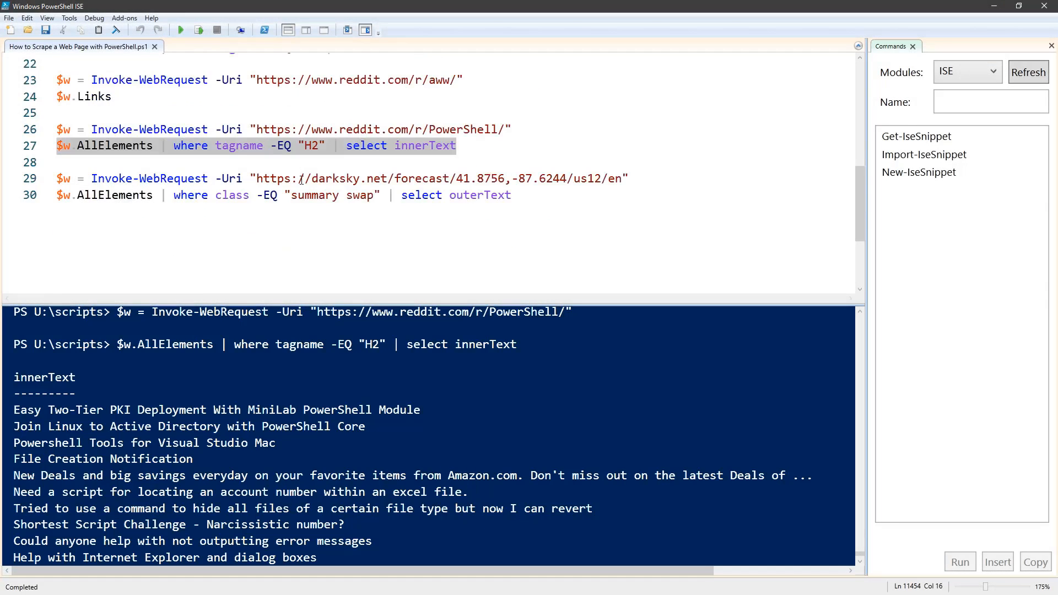
Step: Fetch the Dark Sky page and print its summary, "76° Partly Cloudy."
click(296, 178)
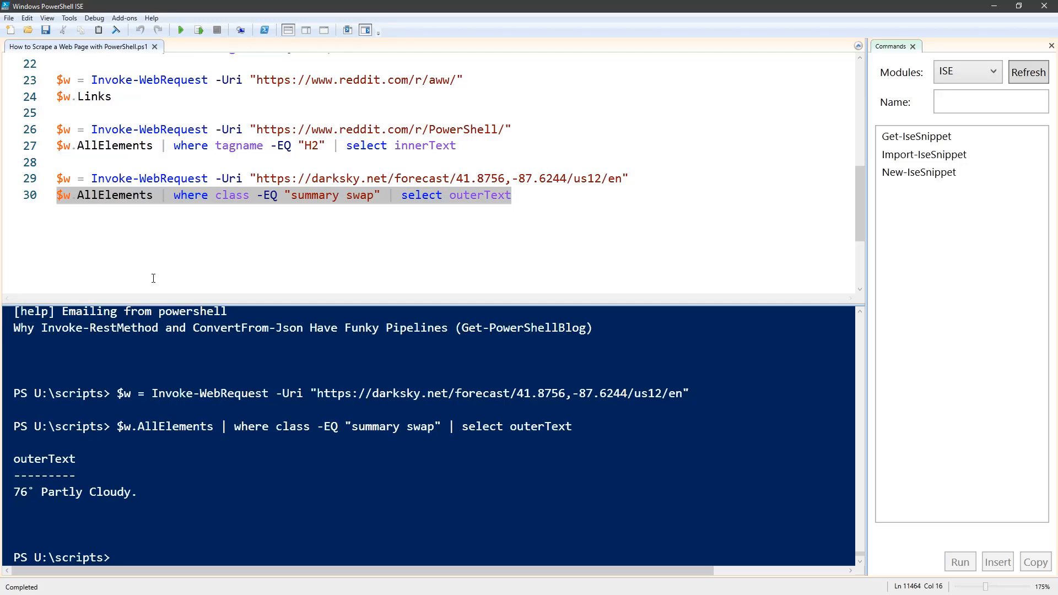
scroll(up, 3)
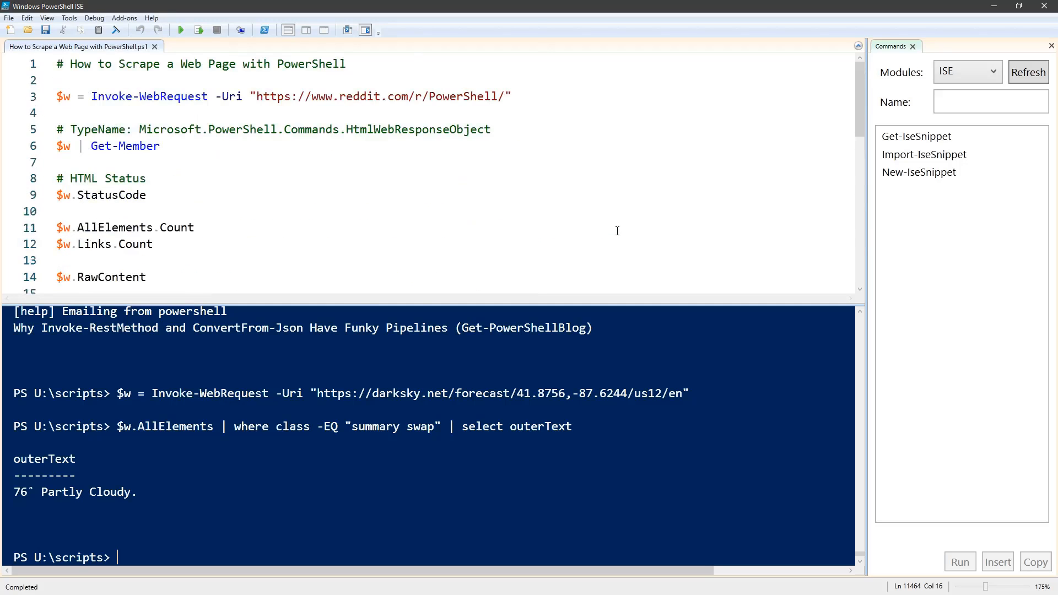